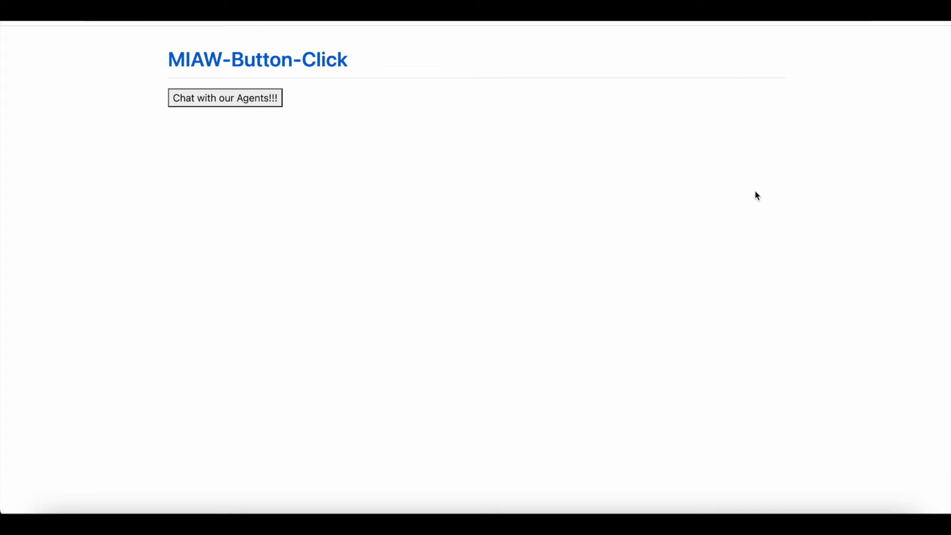
mouse_move(509, 190)
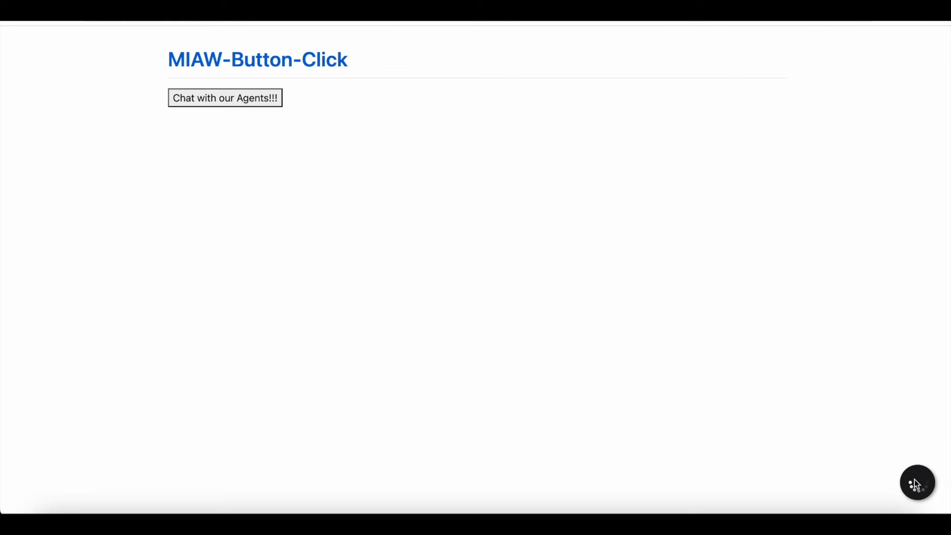
Step: Start a chat with the agents via the 'Chat with our Agents!!!' button
click(916, 482)
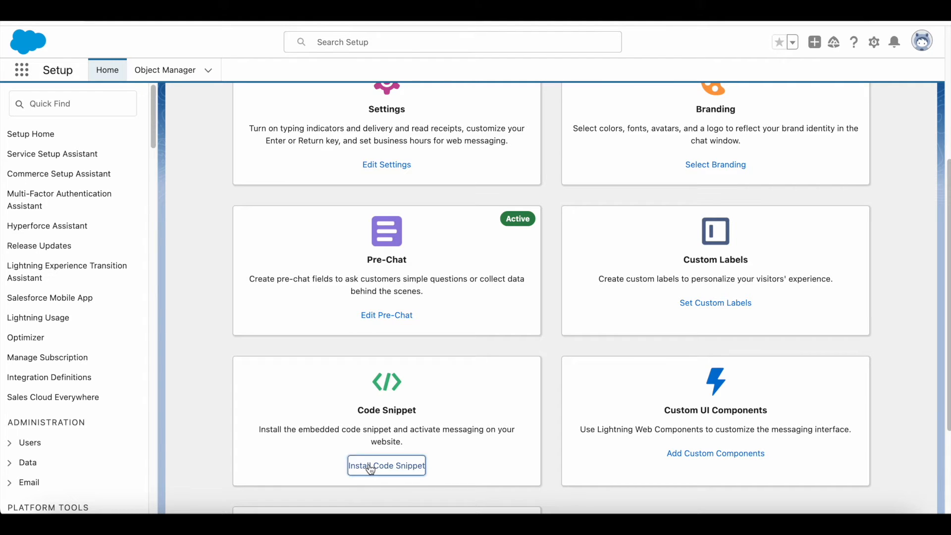
Step: Open the deployment's embedded code snippet from the Code Snippet card
click(387, 465)
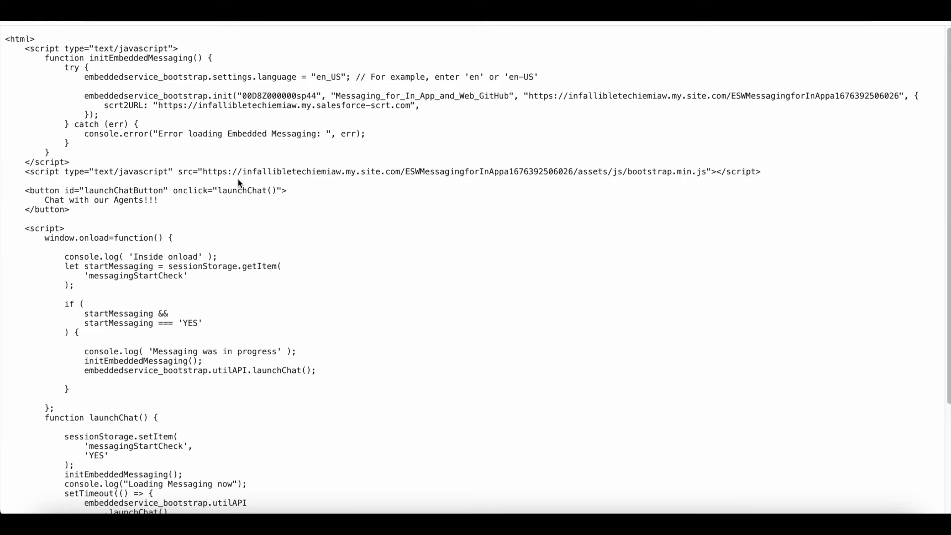
mouse_move(87, 151)
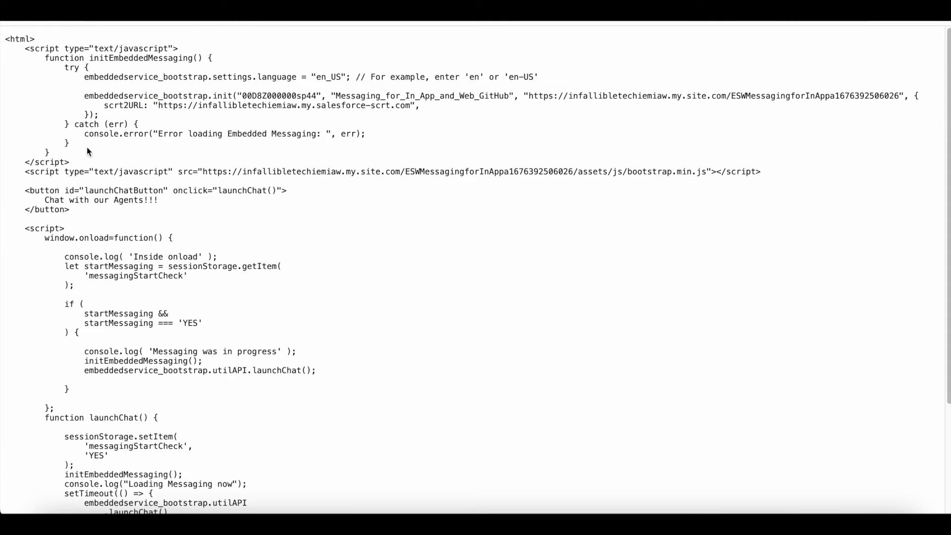
drag(44, 57, 70, 162)
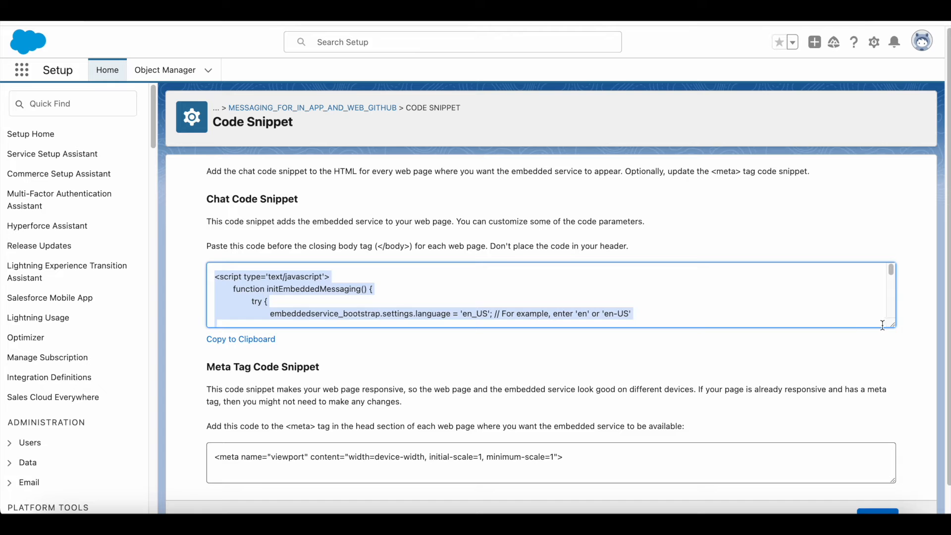
scroll(down, 3)
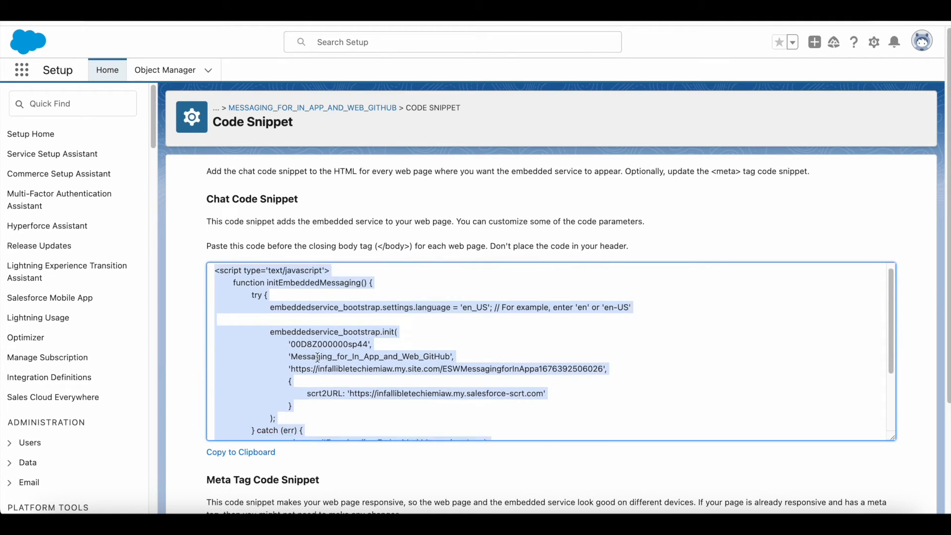
scroll(down, 3)
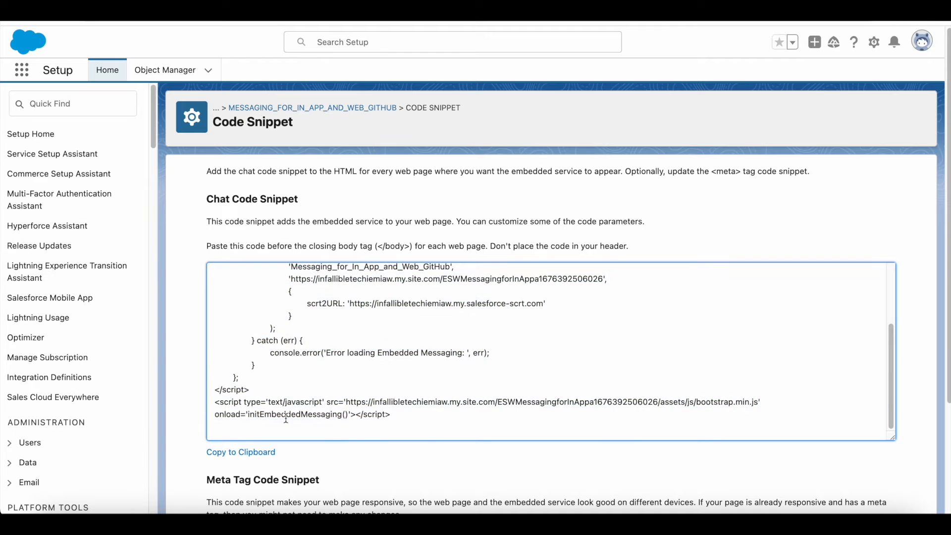
drag(214, 414, 326, 414)
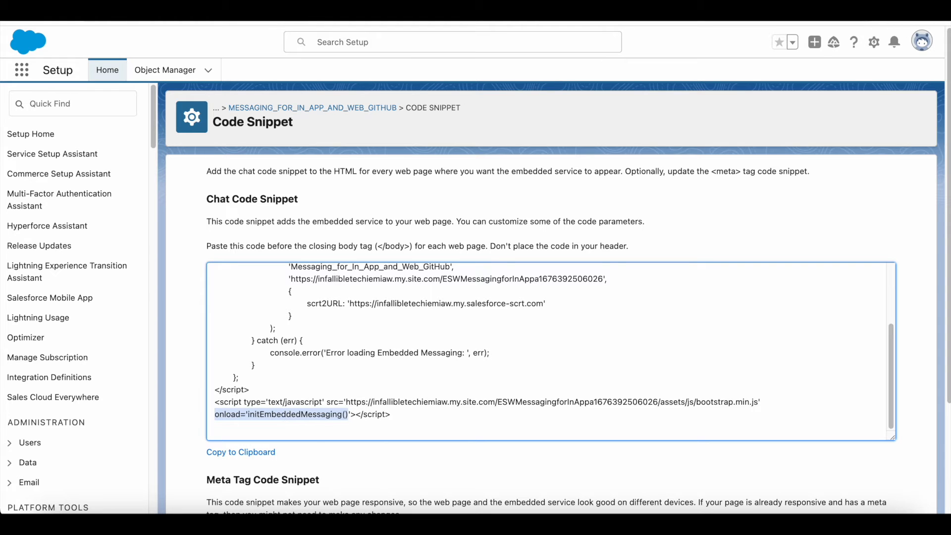
click(225, 98)
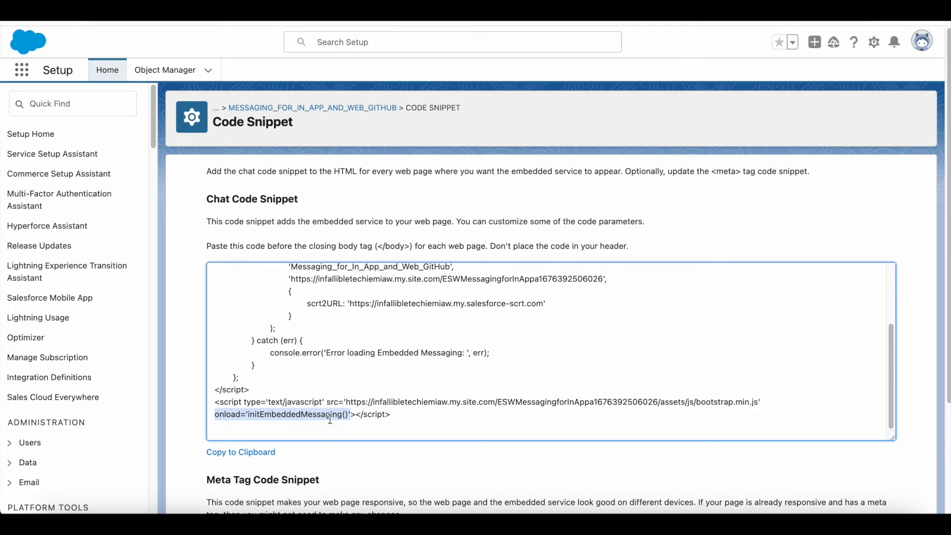
mouse_move(814, 400)
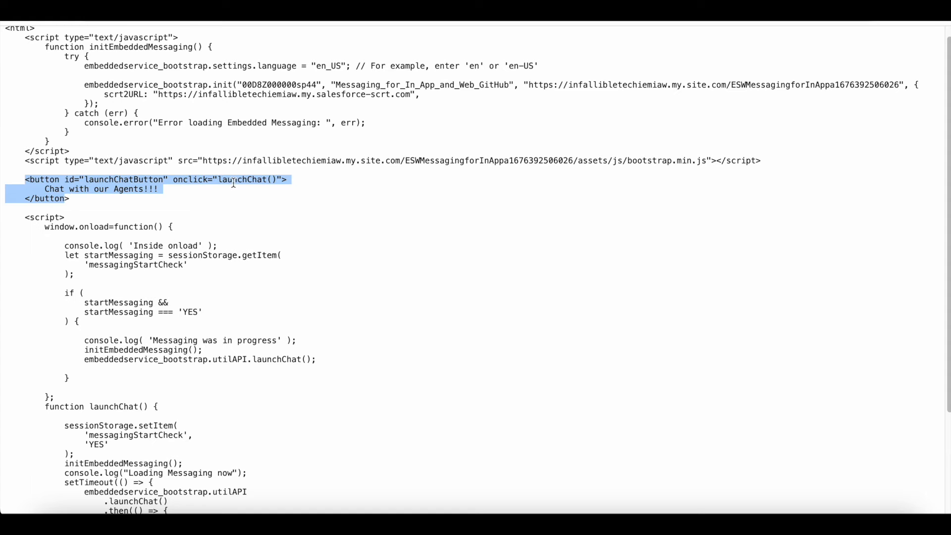
double_click(242, 180)
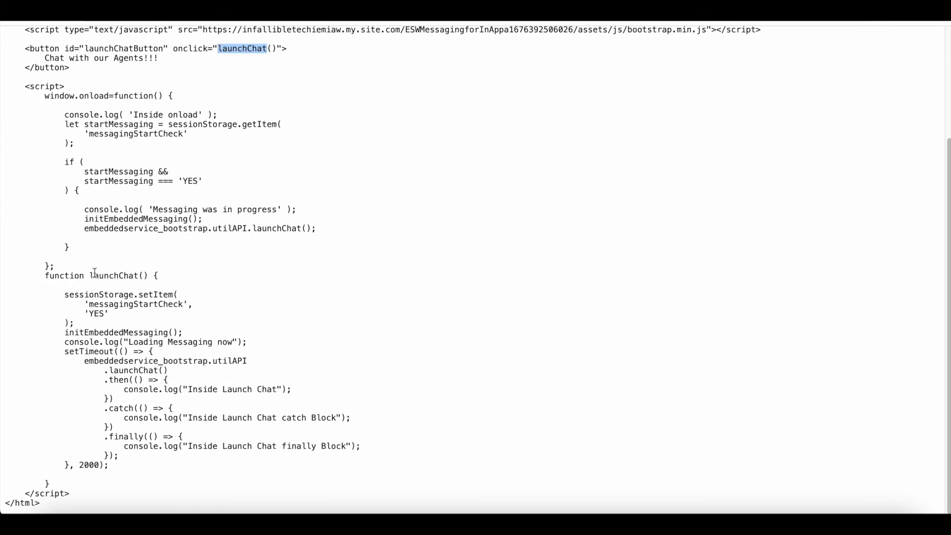
double_click(119, 276)
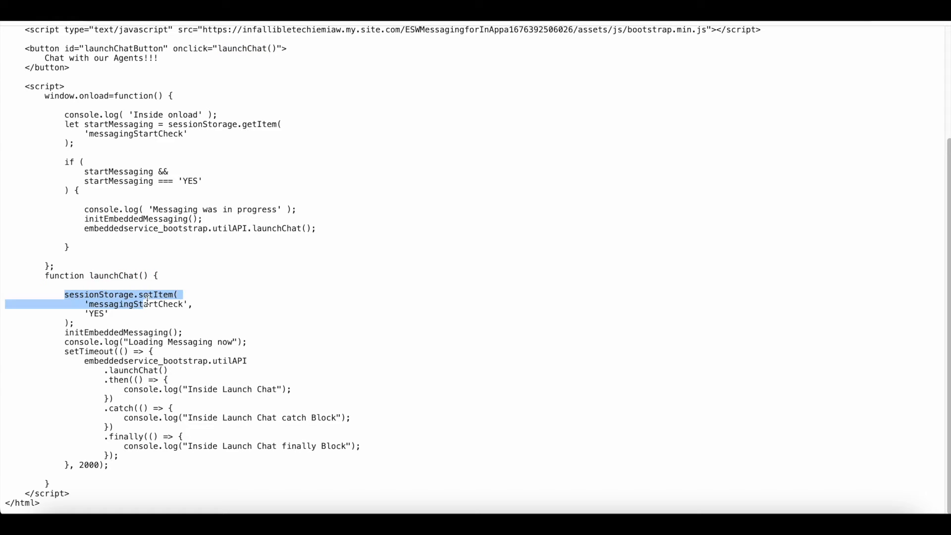
click(125, 300)
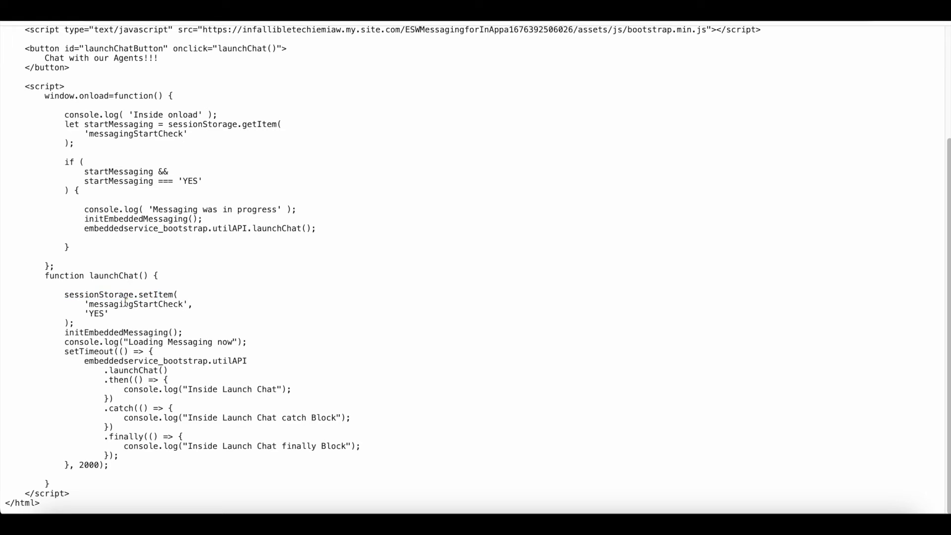
double_click(134, 303)
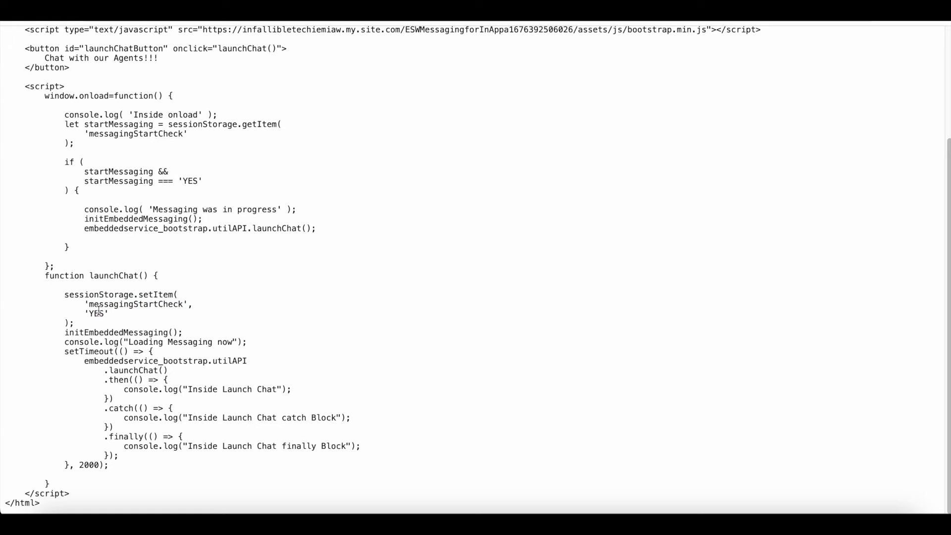
double_click(112, 332)
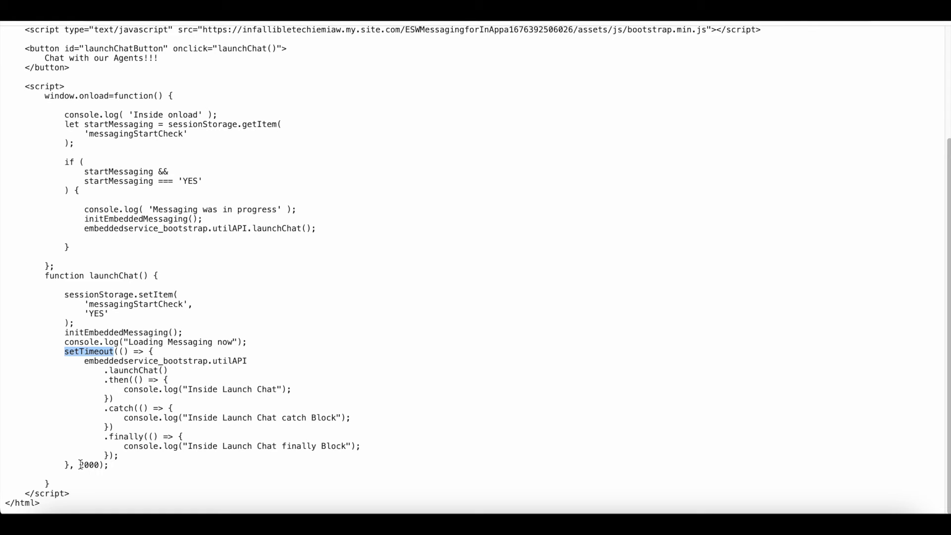
double_click(88, 465)
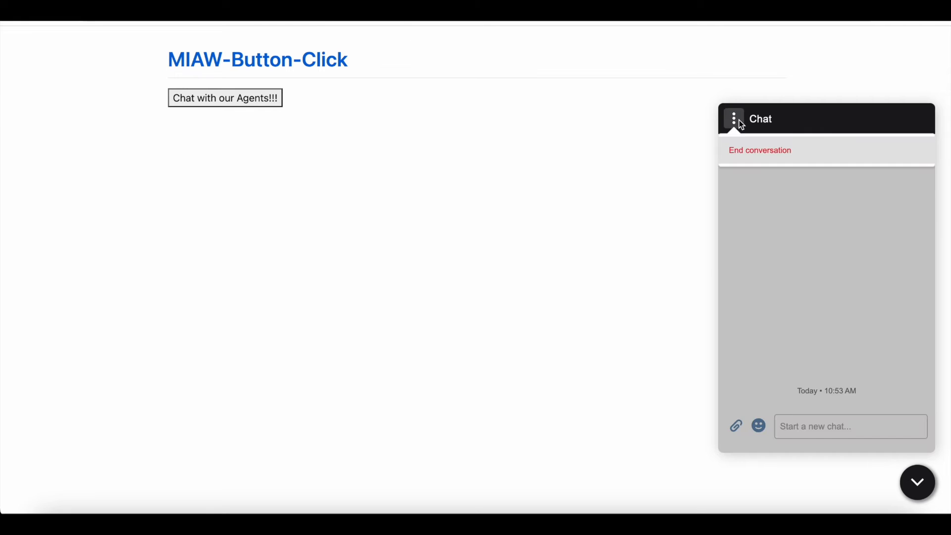
Step: End the current chat conversation and reopen the MIAW-Button-Click GitHub page
click(760, 149)
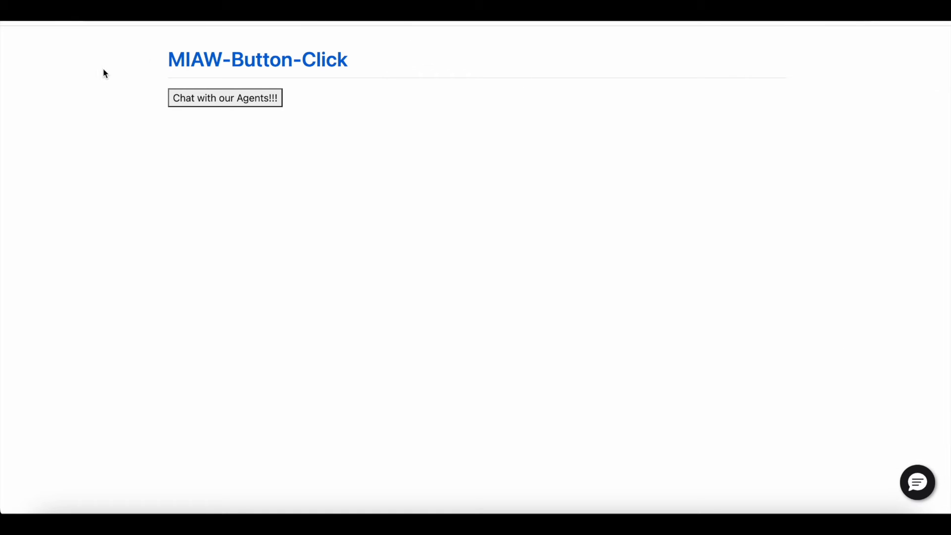
mouse_move(106, 41)
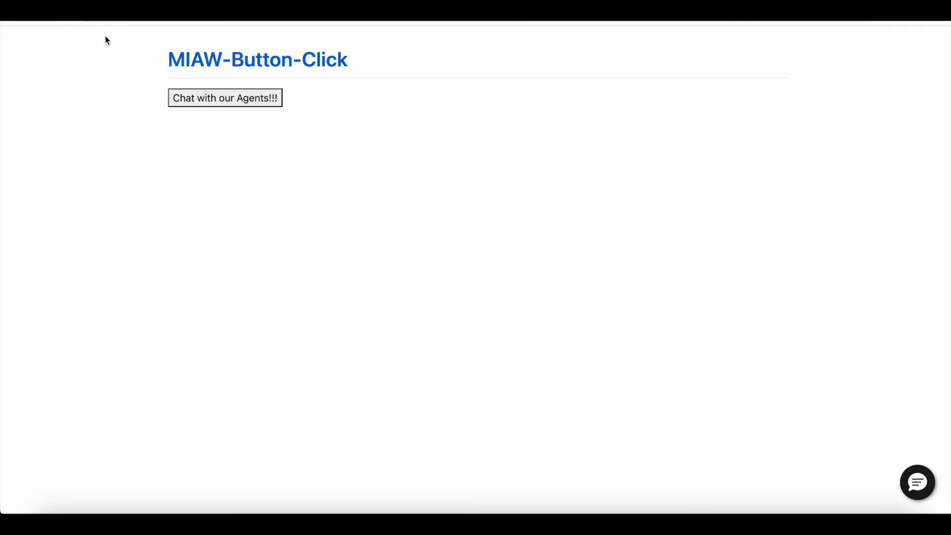
mouse_move(790, 338)
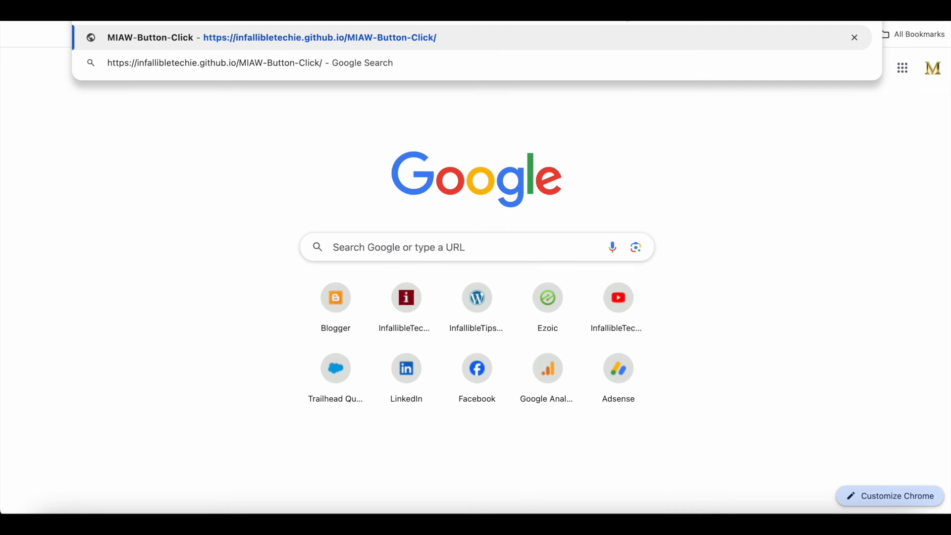
click(320, 37)
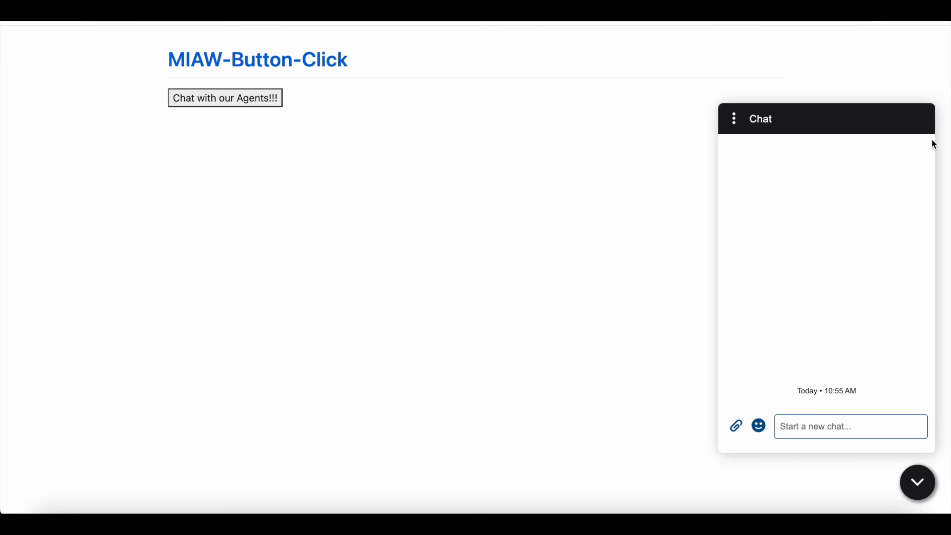
mouse_move(486, 75)
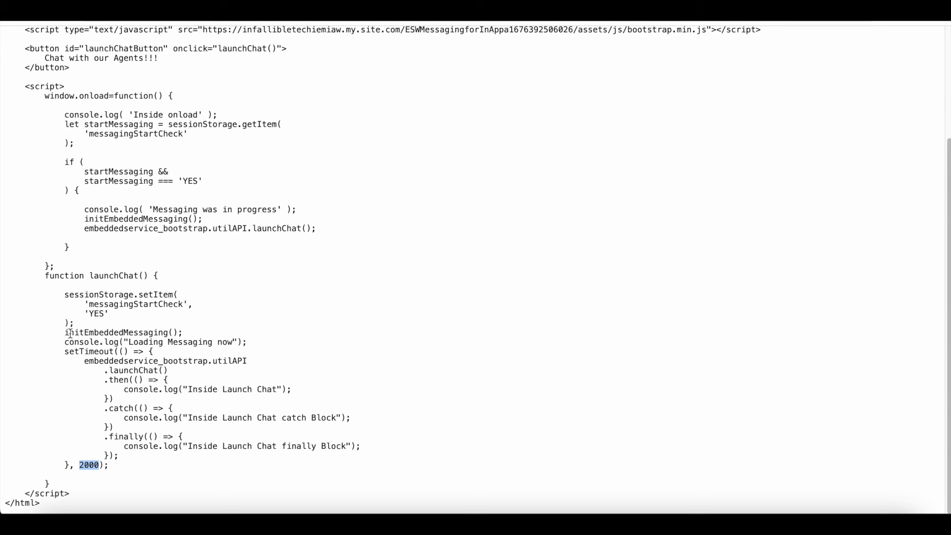
double_click(103, 333)
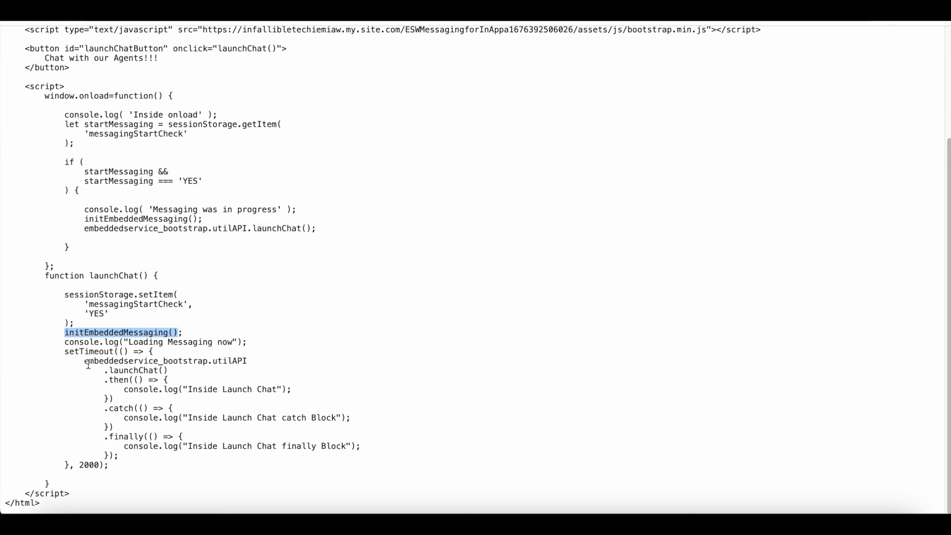
double_click(134, 361)
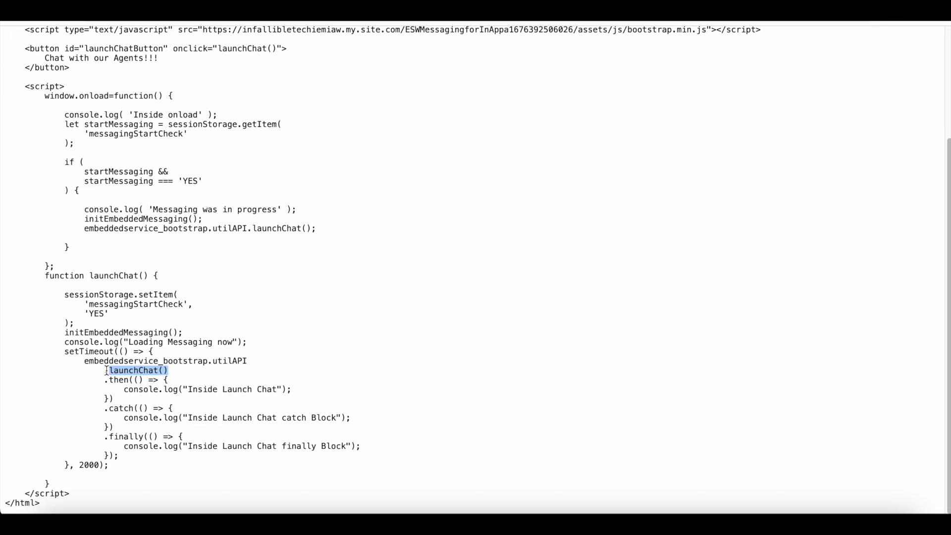
mouse_move(224, 350)
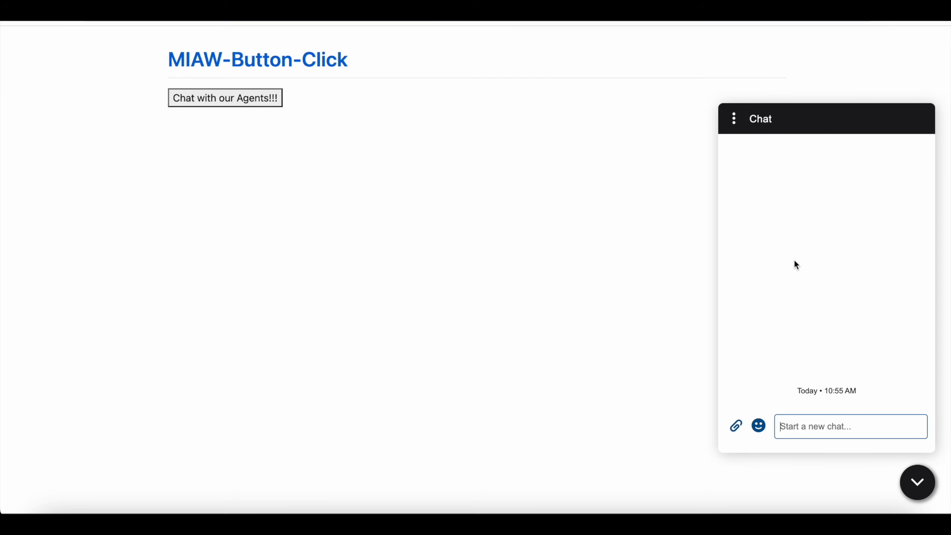
mouse_move(865, 347)
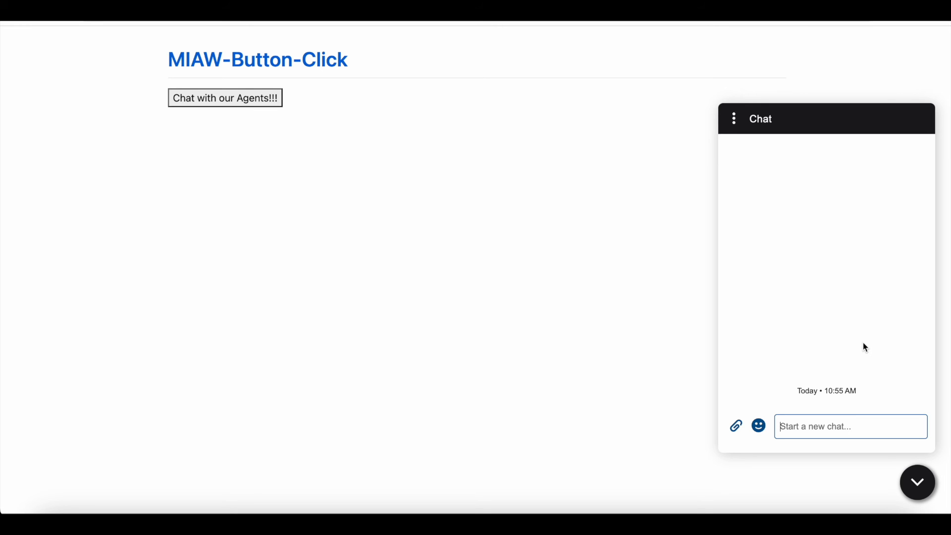
mouse_move(247, 100)
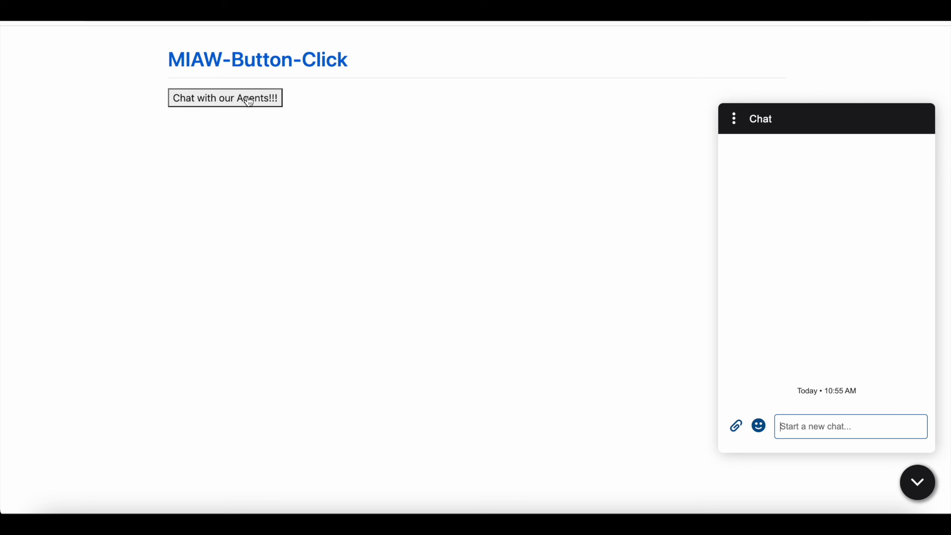
mouse_move(416, 25)
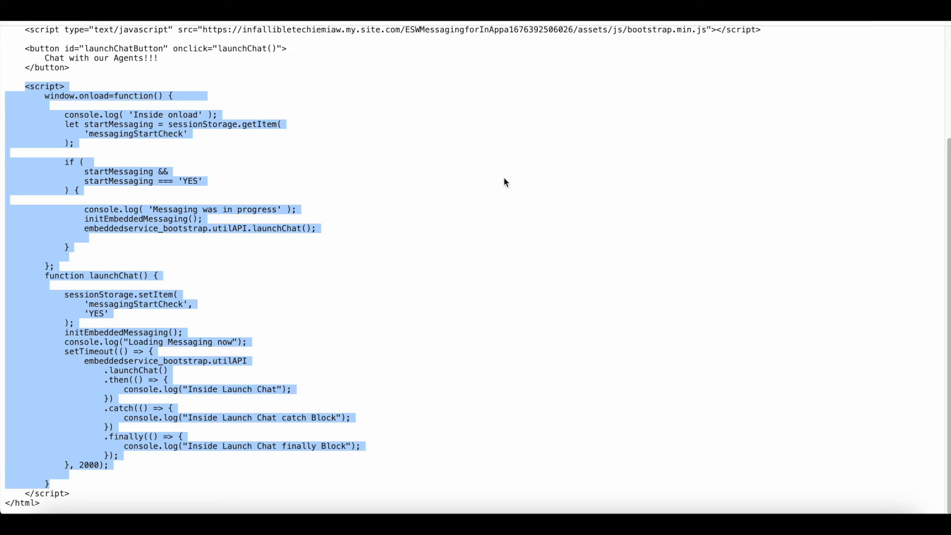
mouse_move(616, 115)
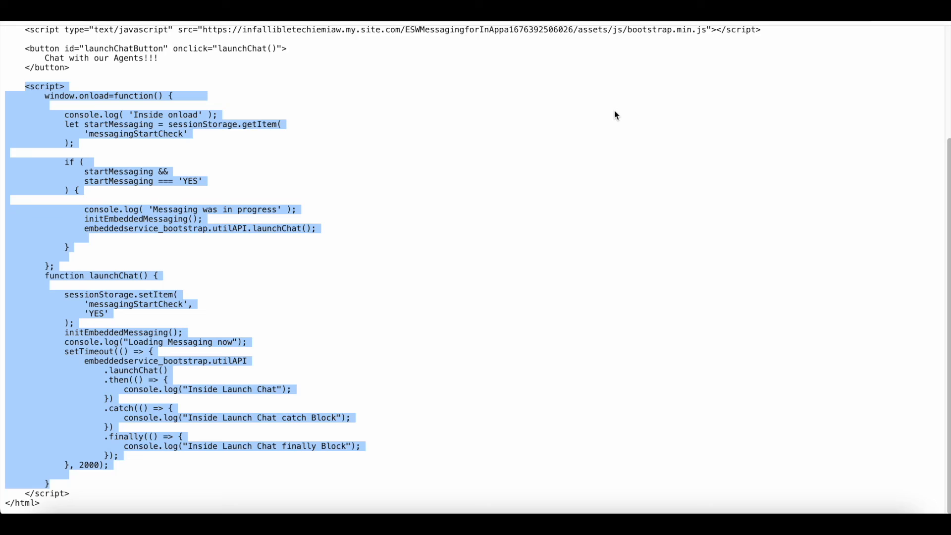